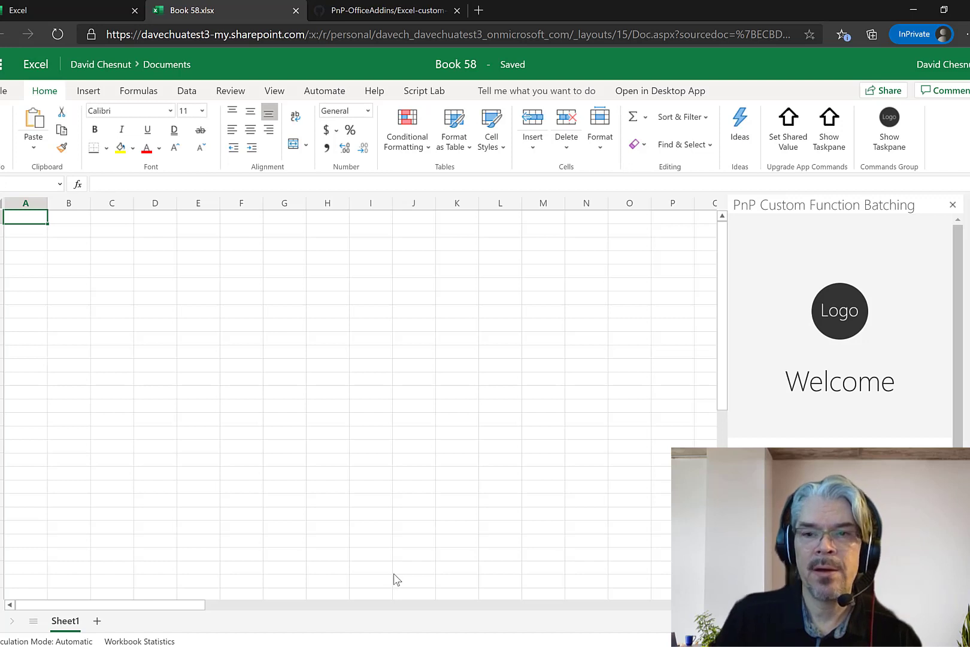
mouse_move(805, 283)
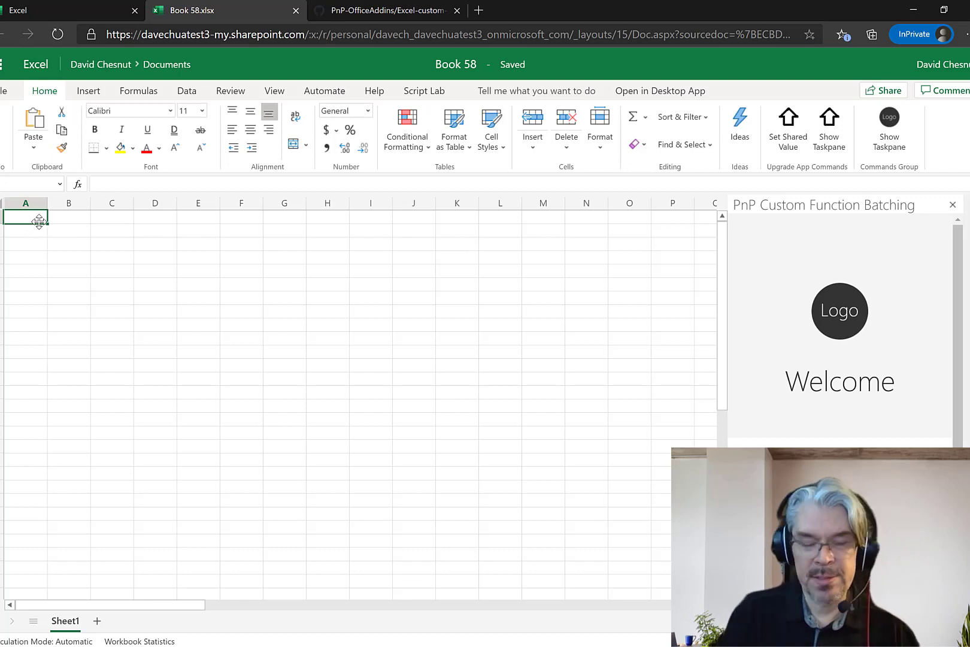
Step: Enter =CONTOSO.ADDNOBATCH(1,3) in cell A1
type("=c")
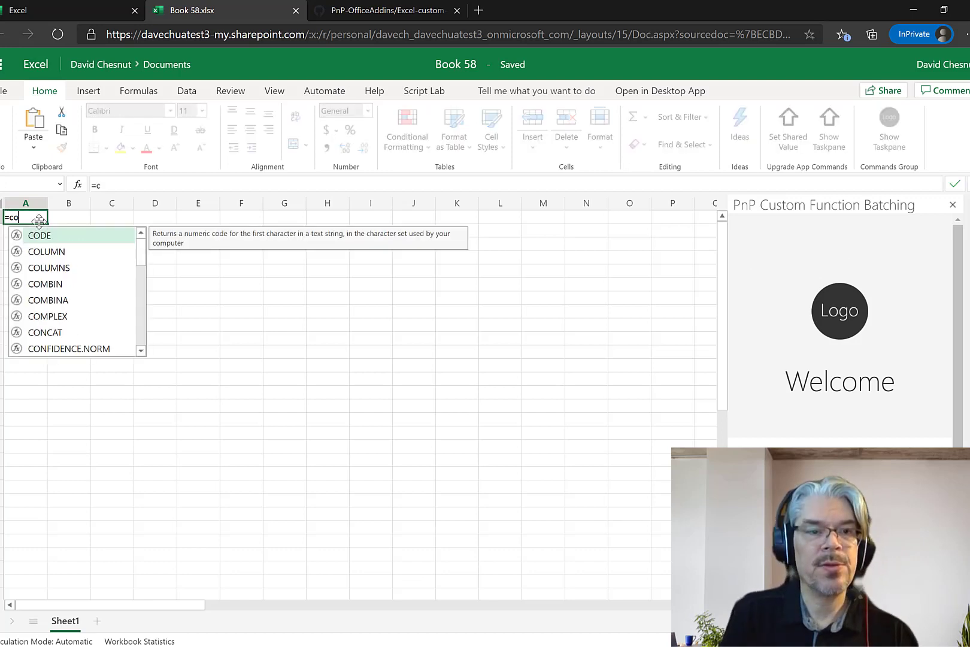
type("onto")
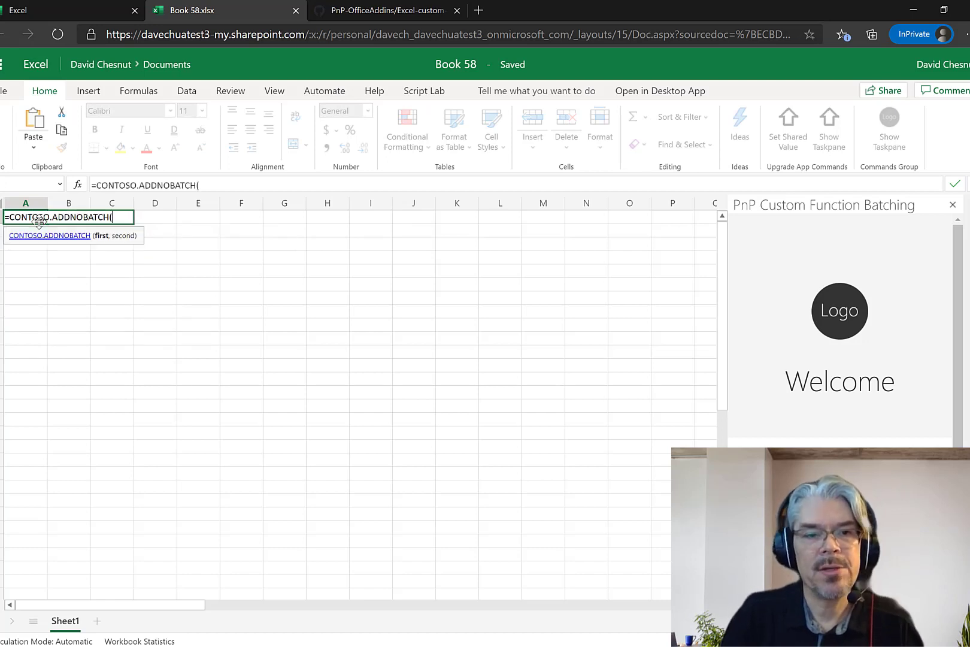
type("1,3")
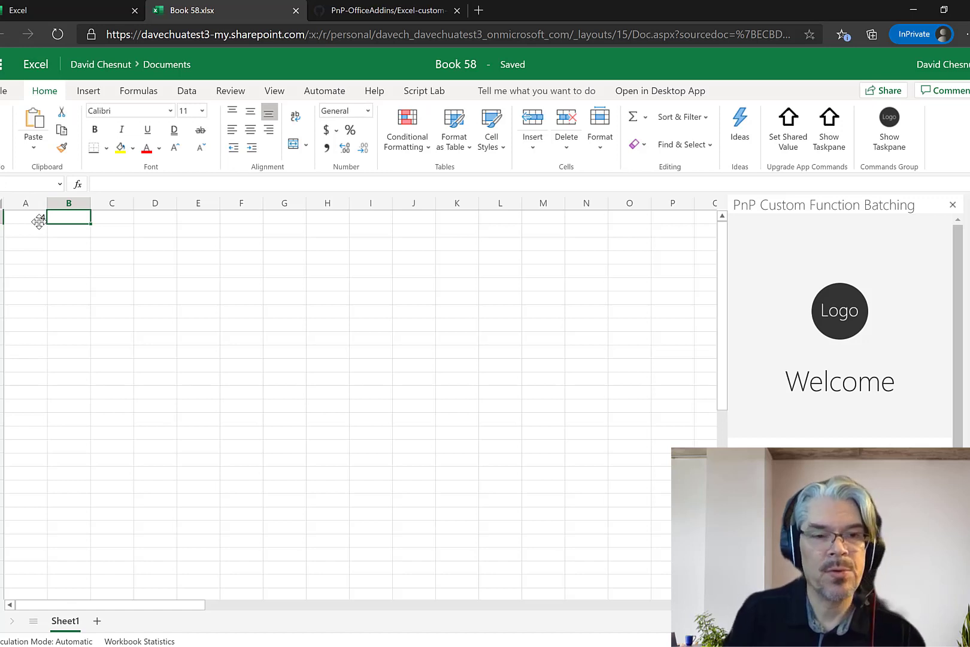
Step: Enter =CONTOSO.DIV2(4,2) in cell B1
type("=")
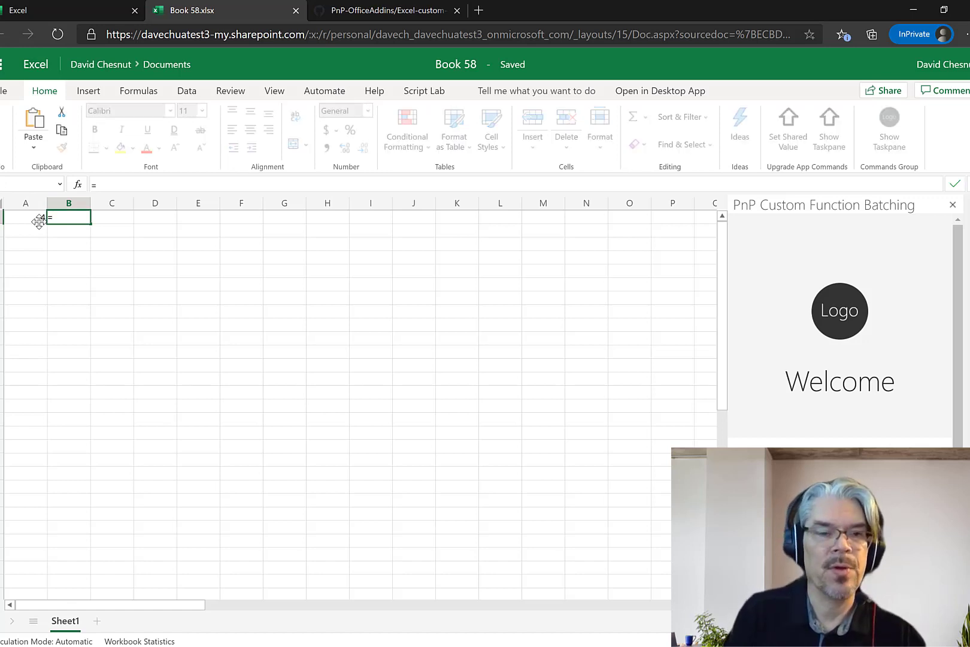
type("conto")
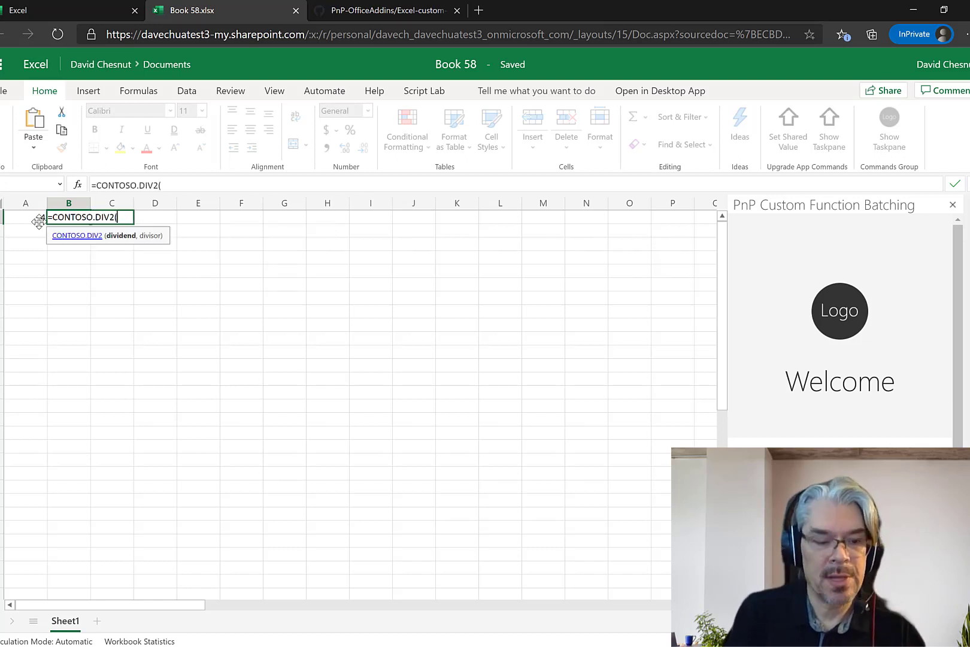
type("4,2)")
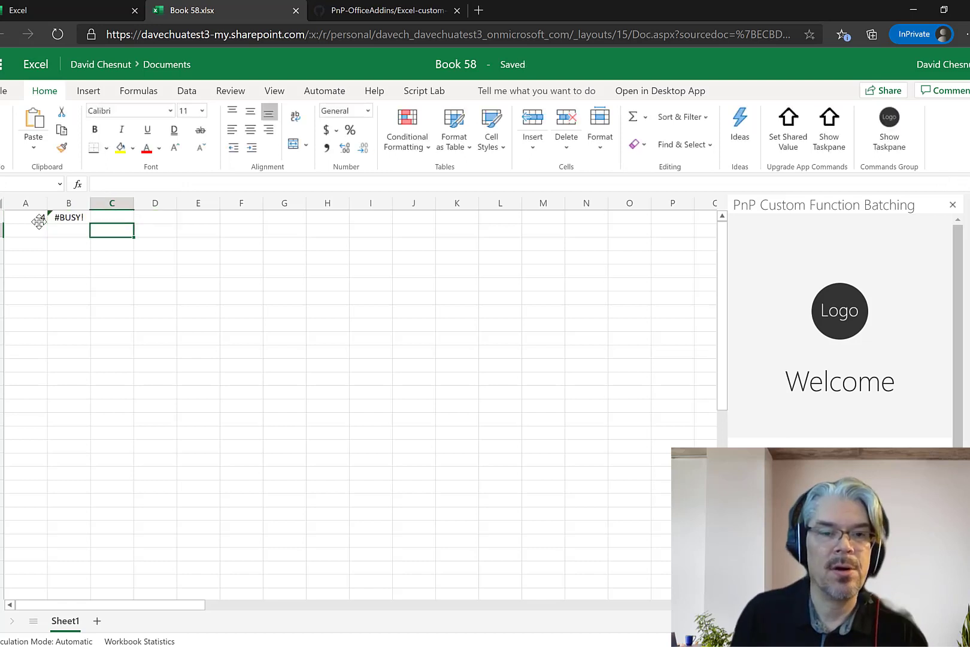
Step: Enter =CONTOSO.MUL2(2,3) in cell C1 and commit it
type("=")
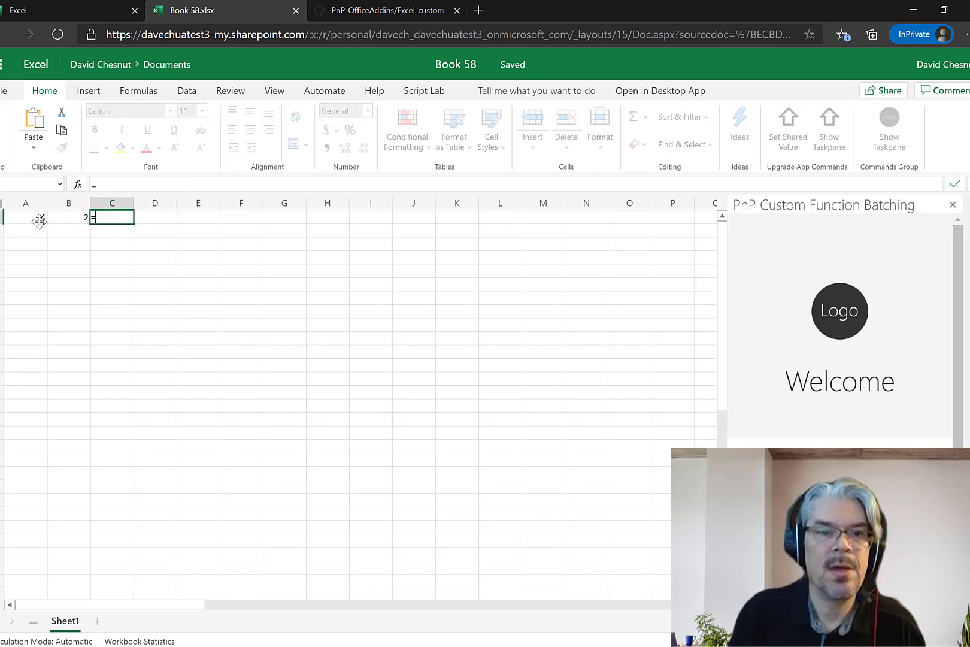
type("conto")
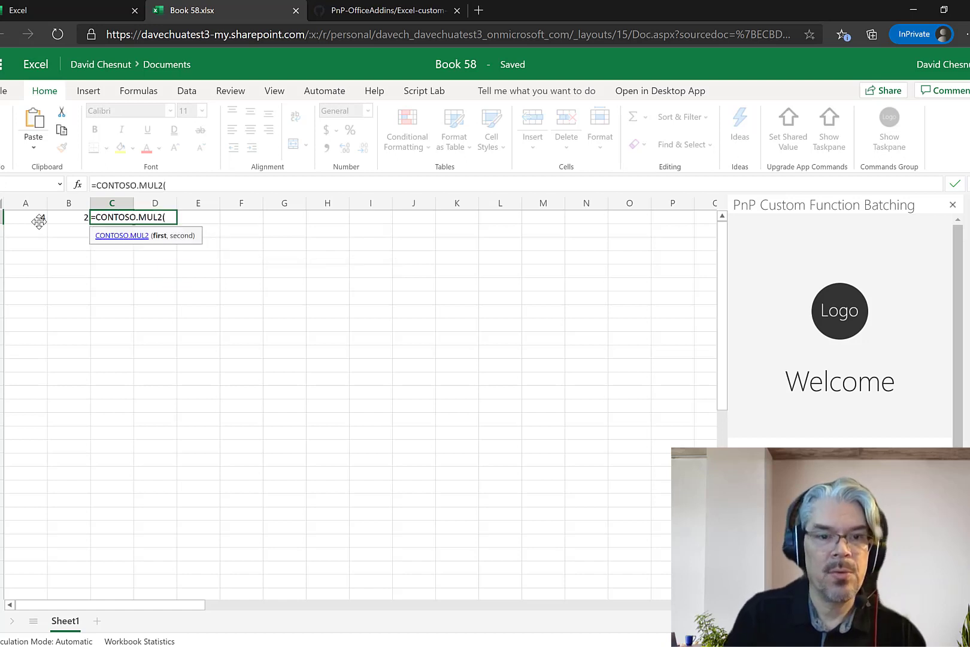
type("2,3)")
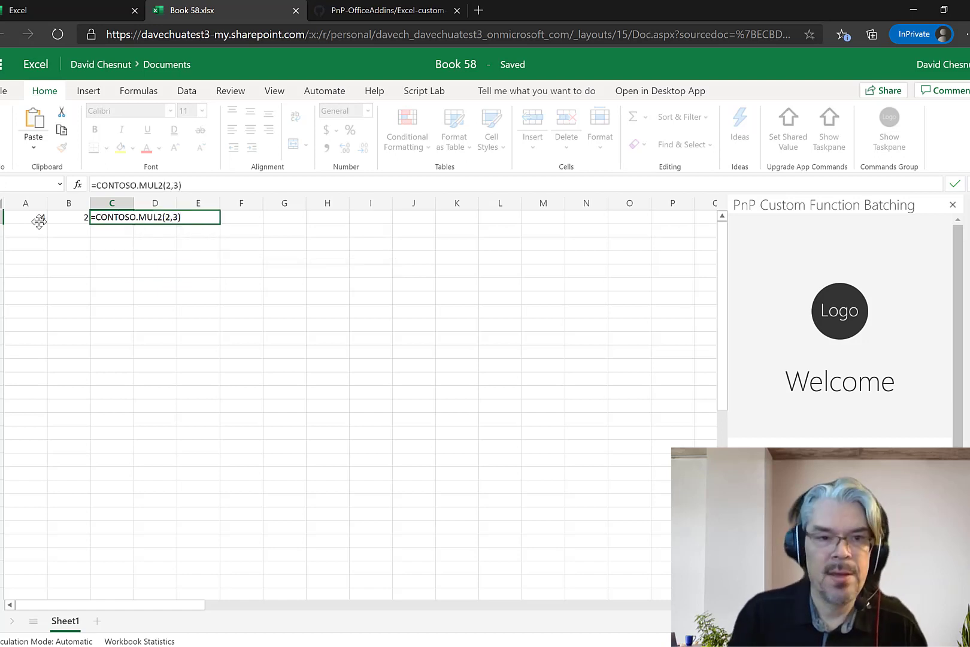
key("Enter")
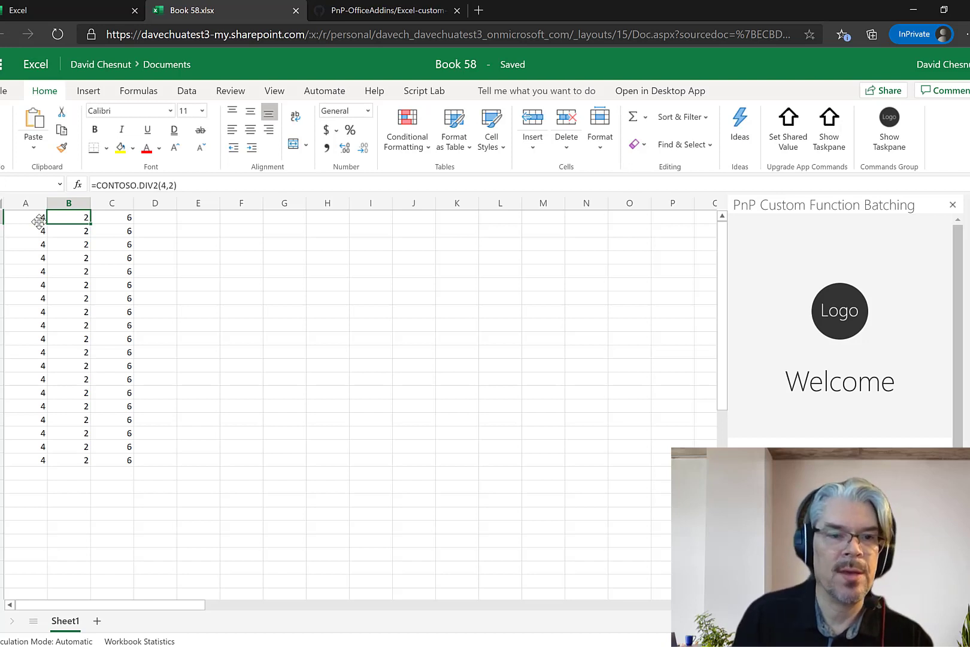
Step: Fill the three formulas in A1:C1 down to row 19
left_click(113, 217)
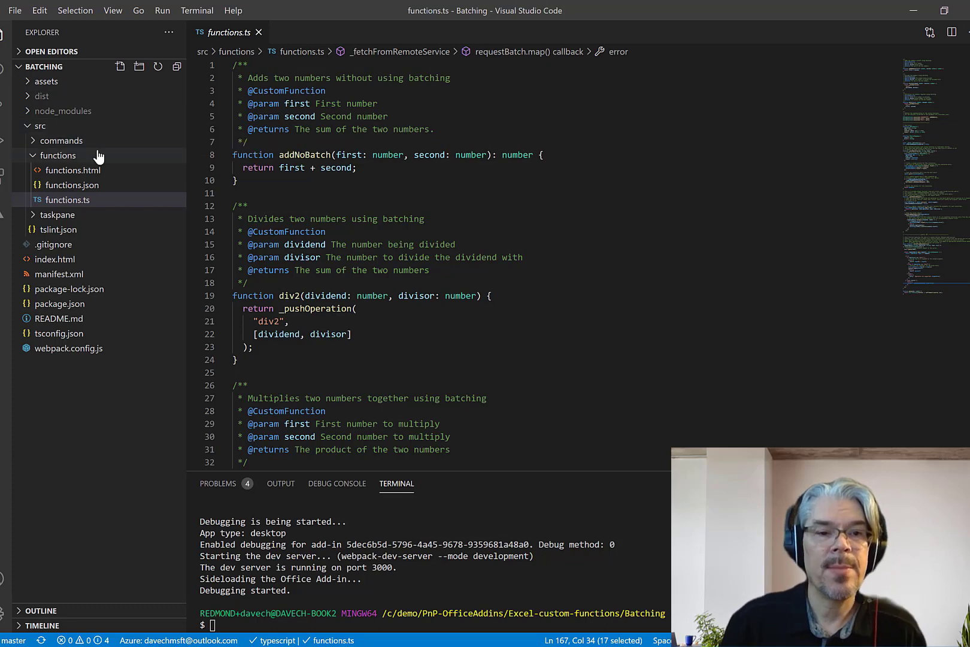
mouse_move(116, 204)
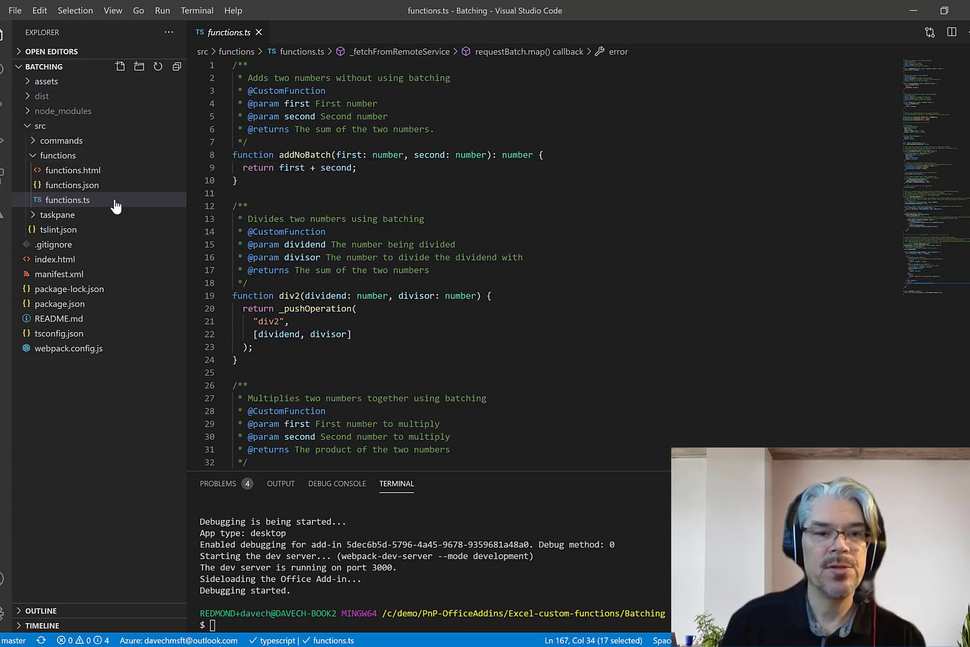
mouse_move(65, 199)
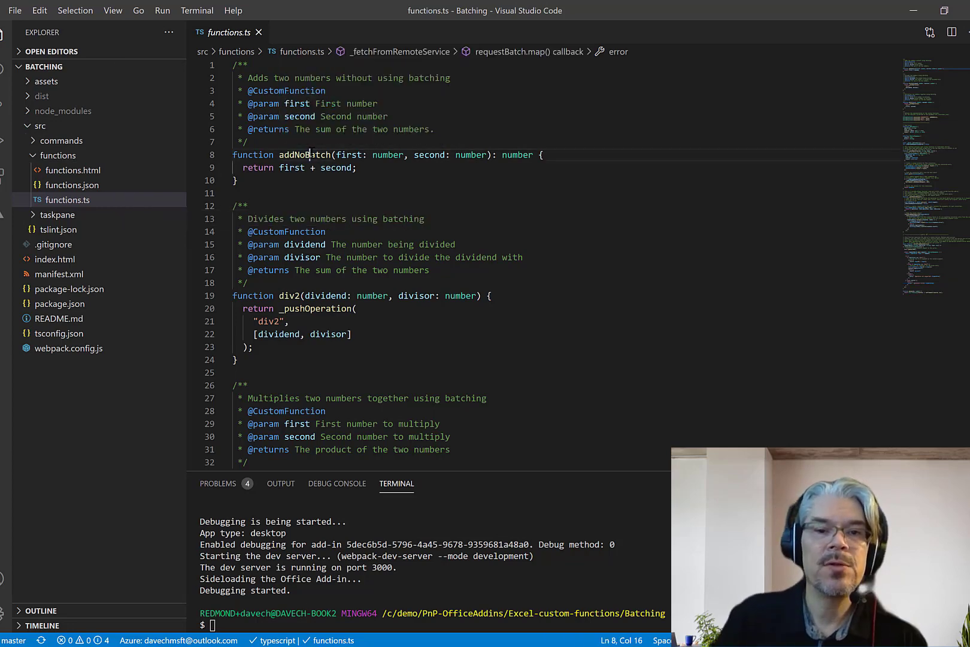
Step: Highlight addNoBatch in functions.ts and move down toward mul2
double_click(304, 155)
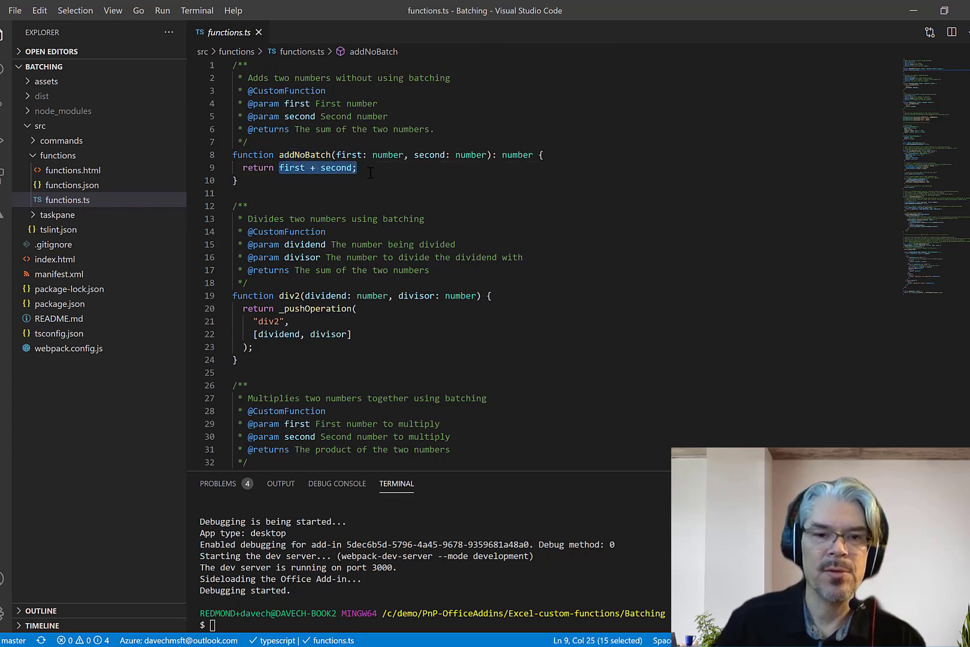
scroll("down", 3)
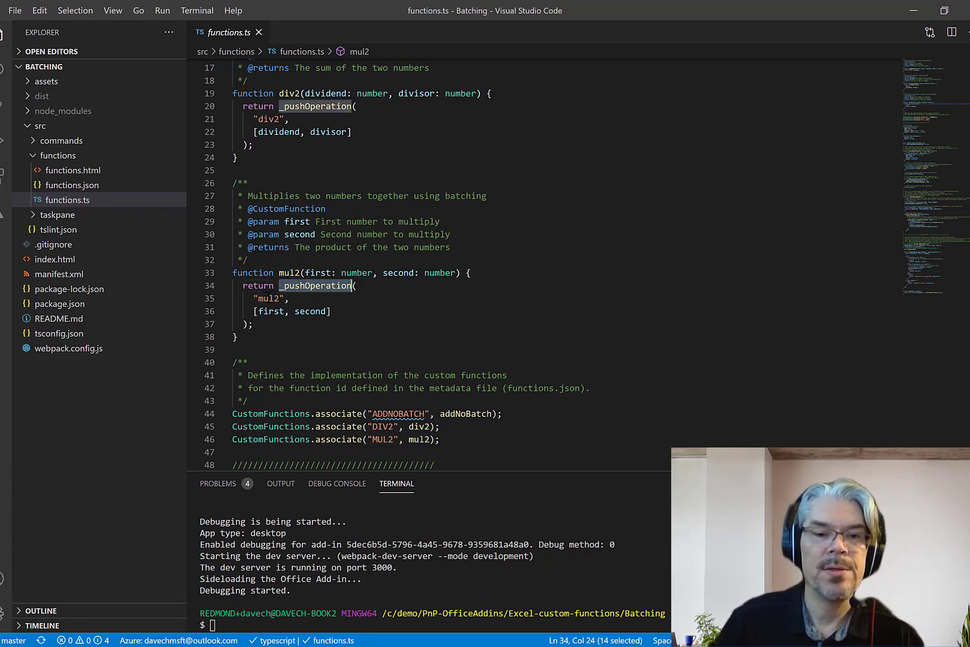
Step: Highlight the _pushOperation call inside mul2 and move down past the associate registrations
double_click(268, 298)
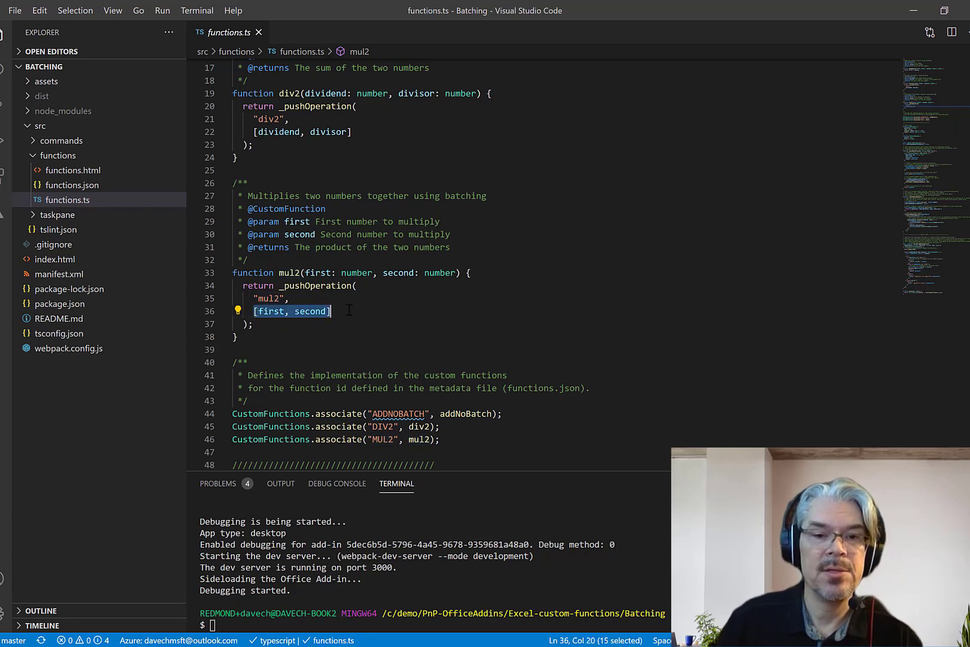
scroll("down", 3)
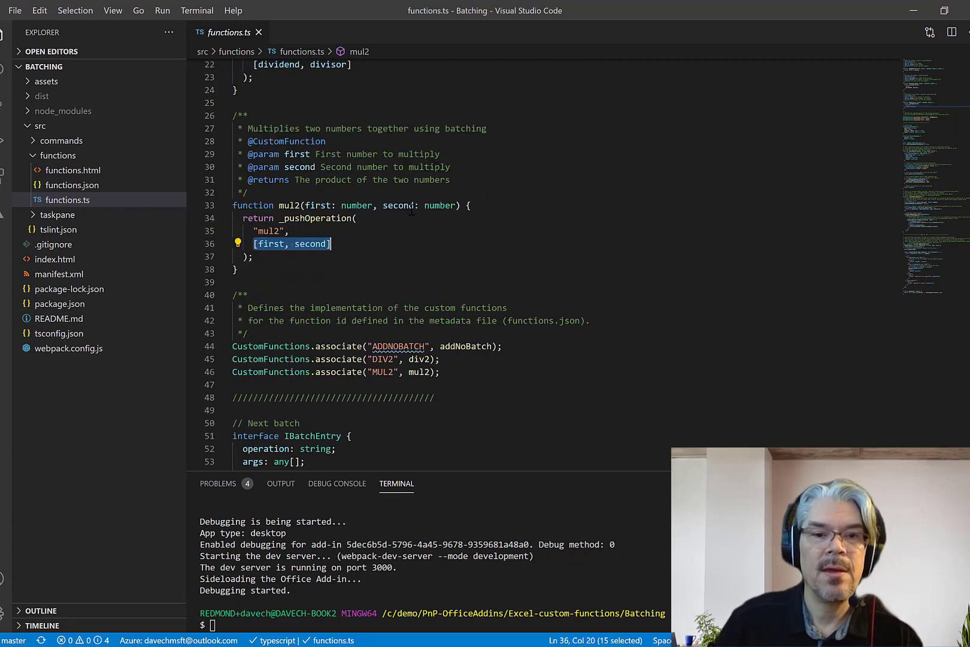
Step: Bring the _pushOperation function into view and highlight the _batch variable it pushes to
scroll("down", 3)
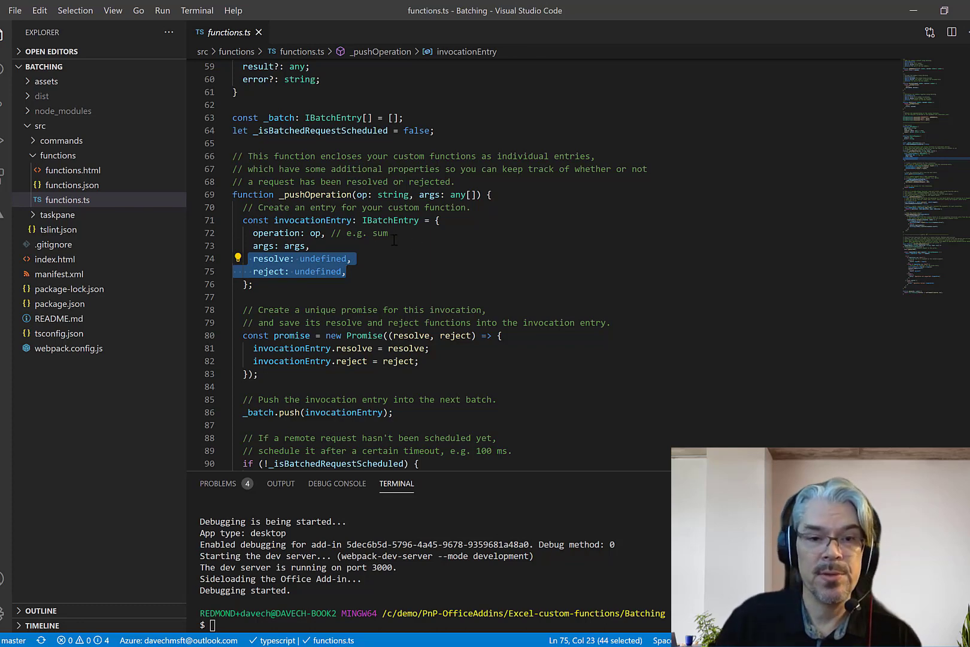
scroll("down", 3)
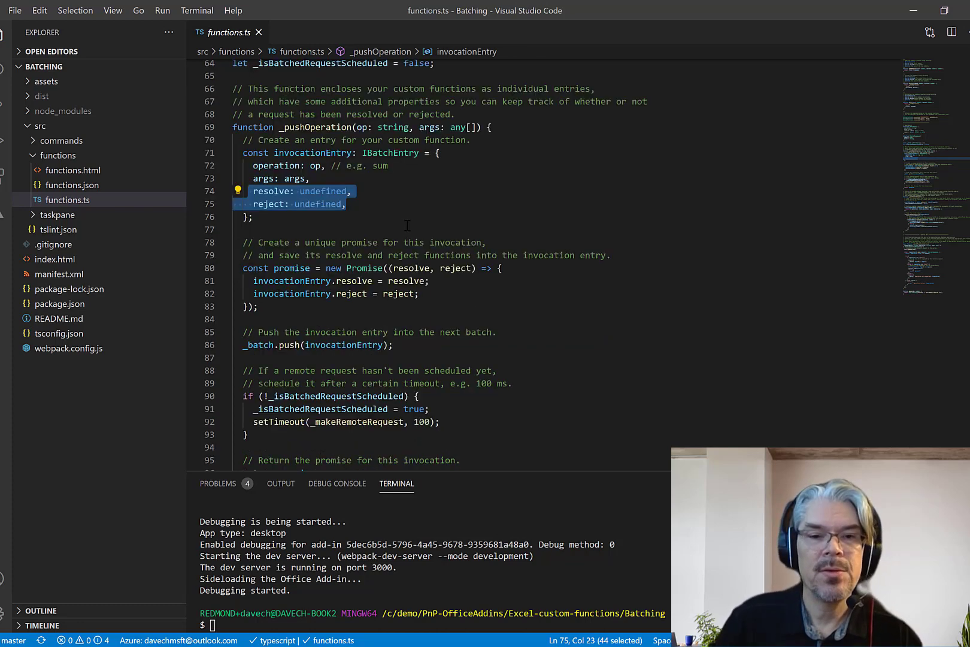
mouse_move(364, 269)
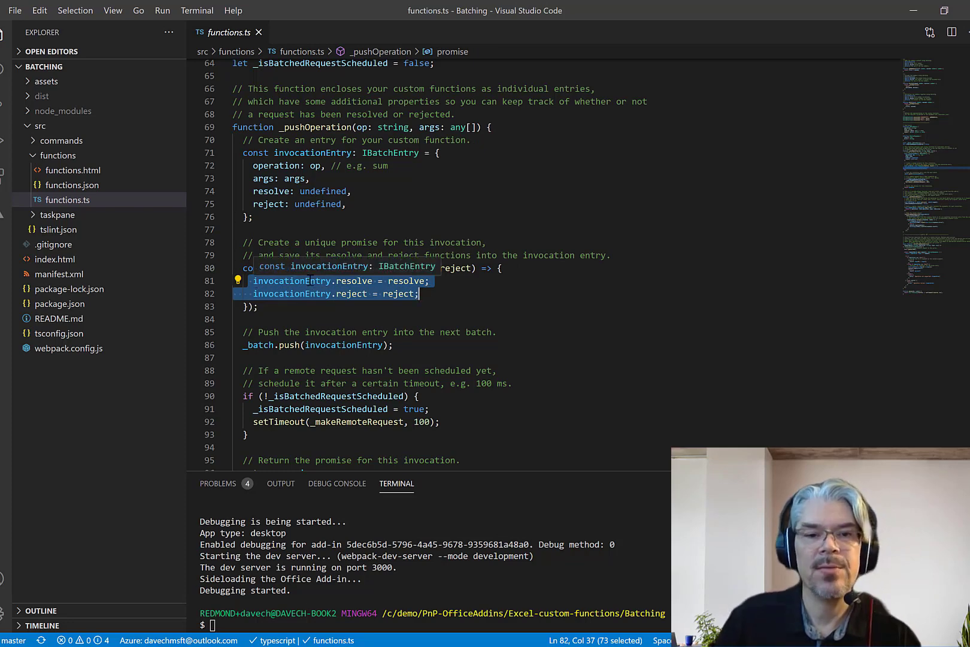
scroll("down", 3)
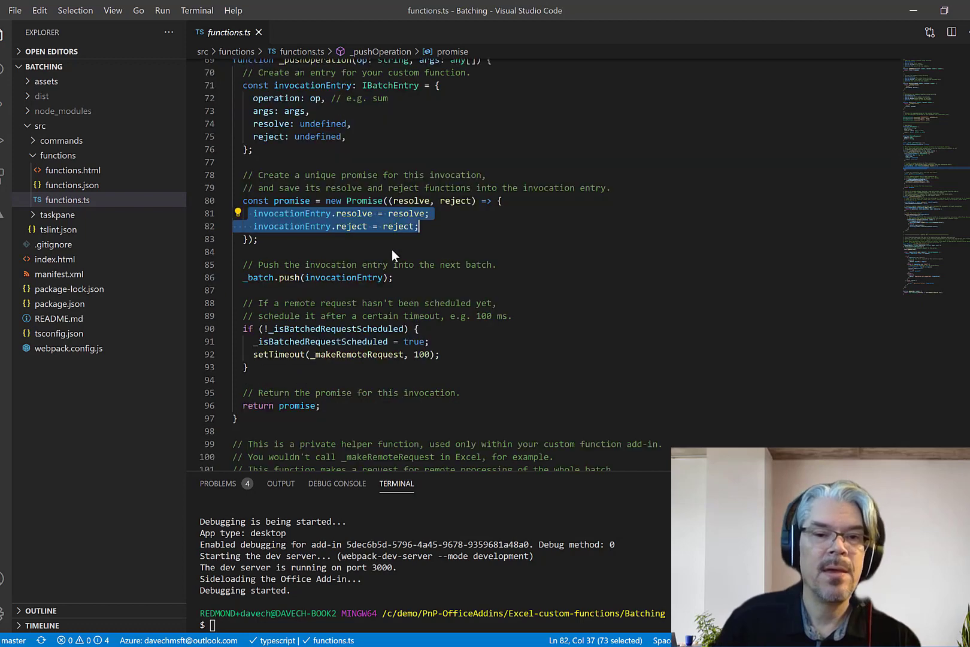
double_click(344, 278)
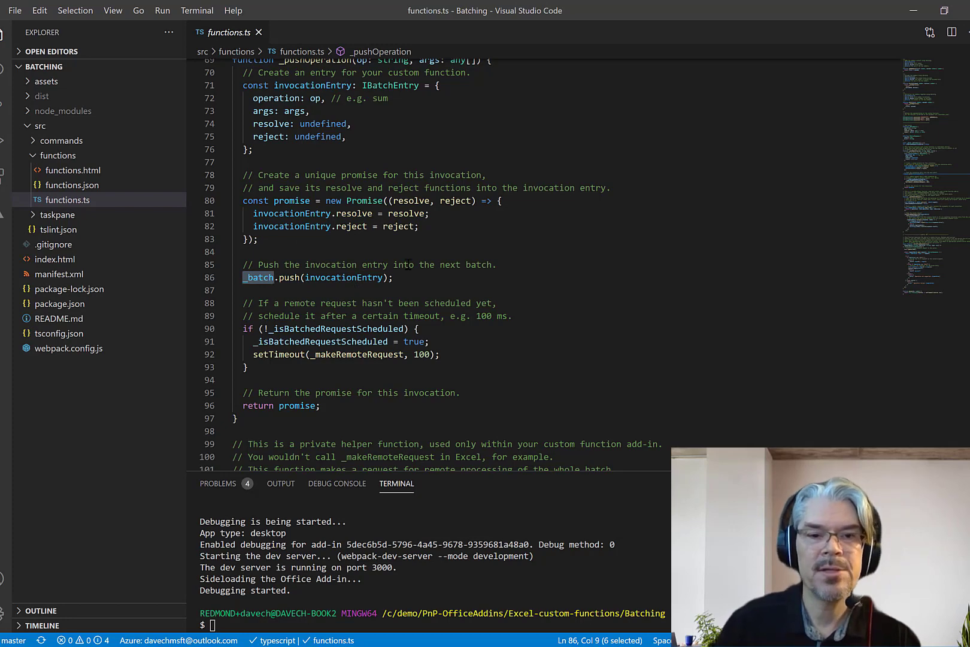
Step: Highlight the _makeRemoteRequest reference scheduled by setTimeout after 100 ms
scroll("down", 3)
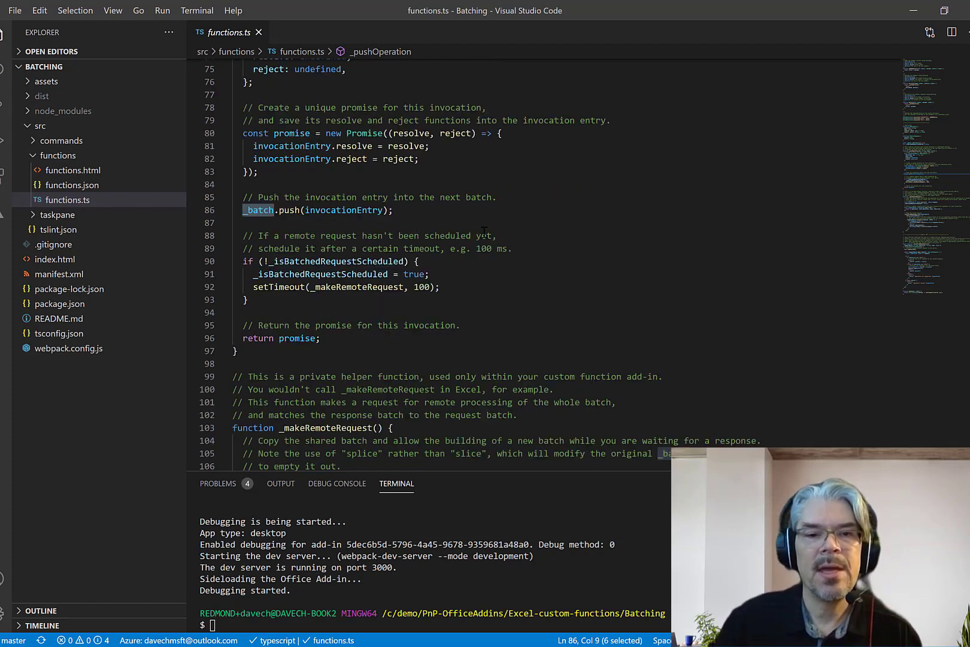
mouse_move(344, 209)
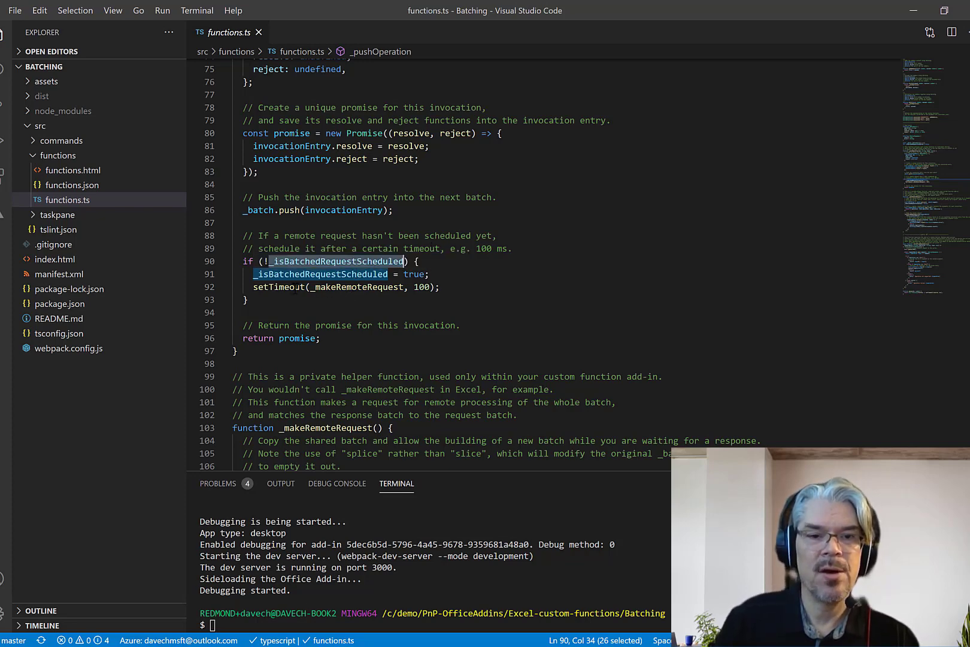
double_click(357, 287)
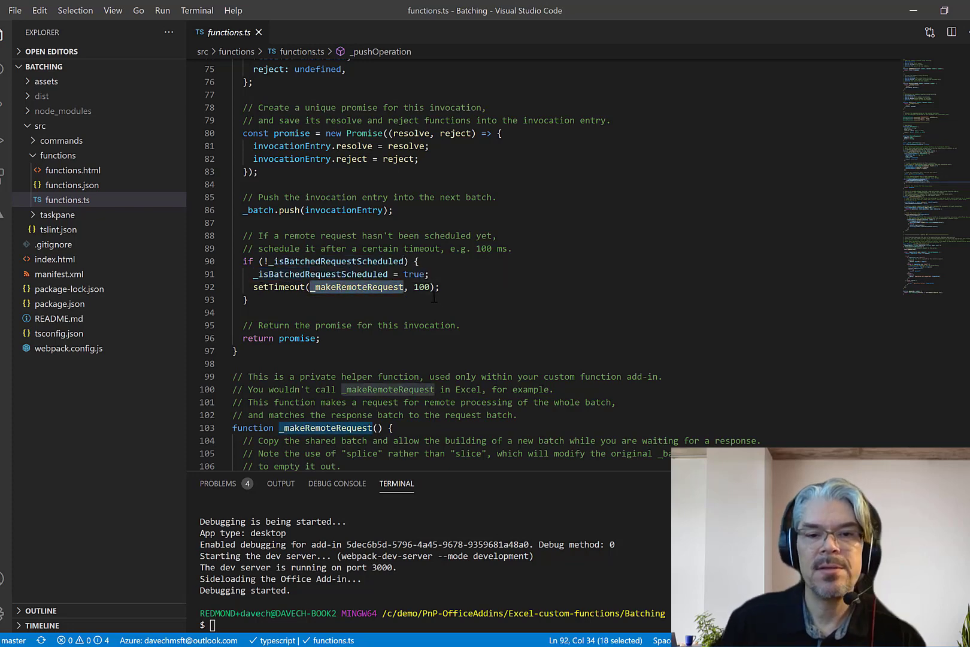
mouse_move(467, 272)
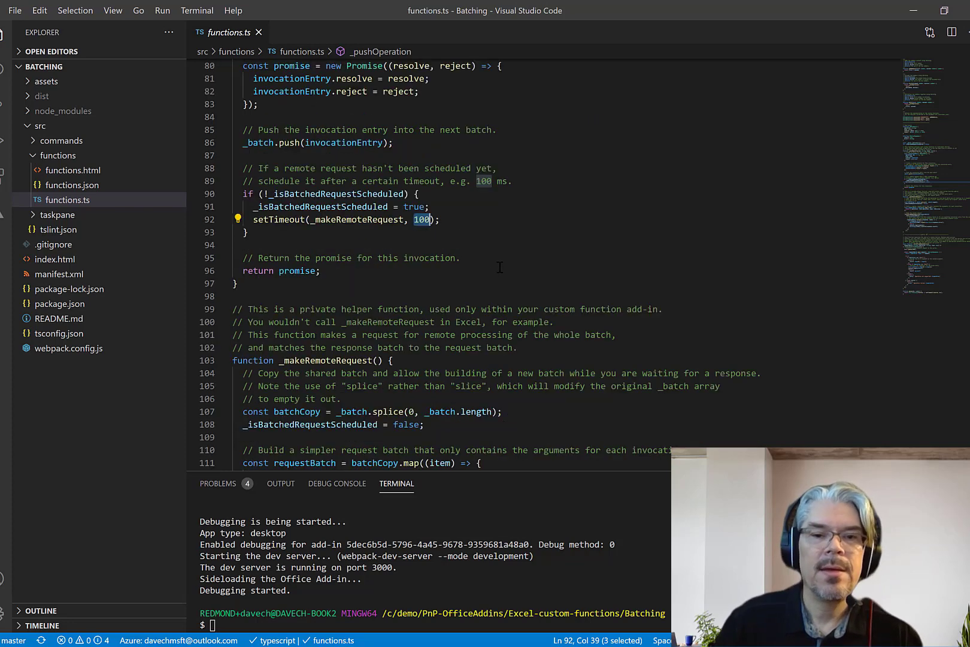
Step: In _makeRemoteRequest, highlight batchCopy, the args mapping and requestBatch passed to _fetchFromRemoteService
scroll("down", 3)
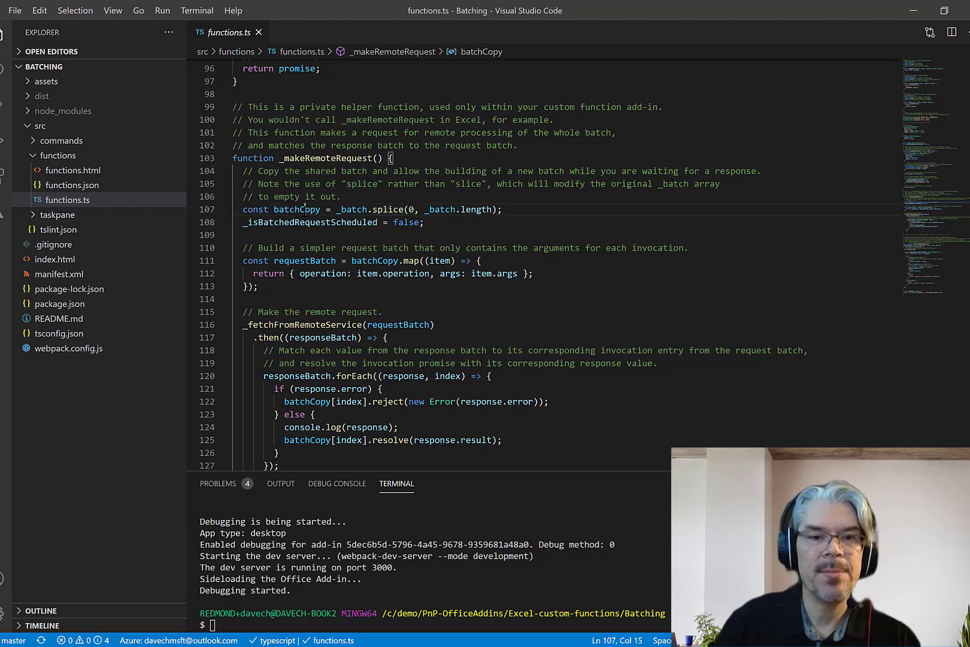
double_click(297, 210)
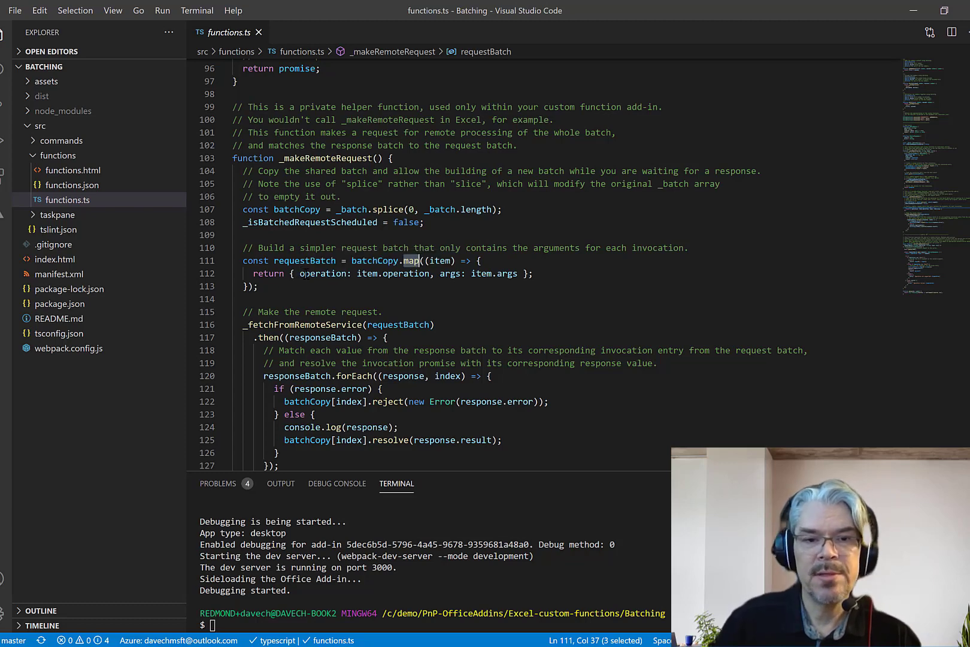
double_click(451, 273)
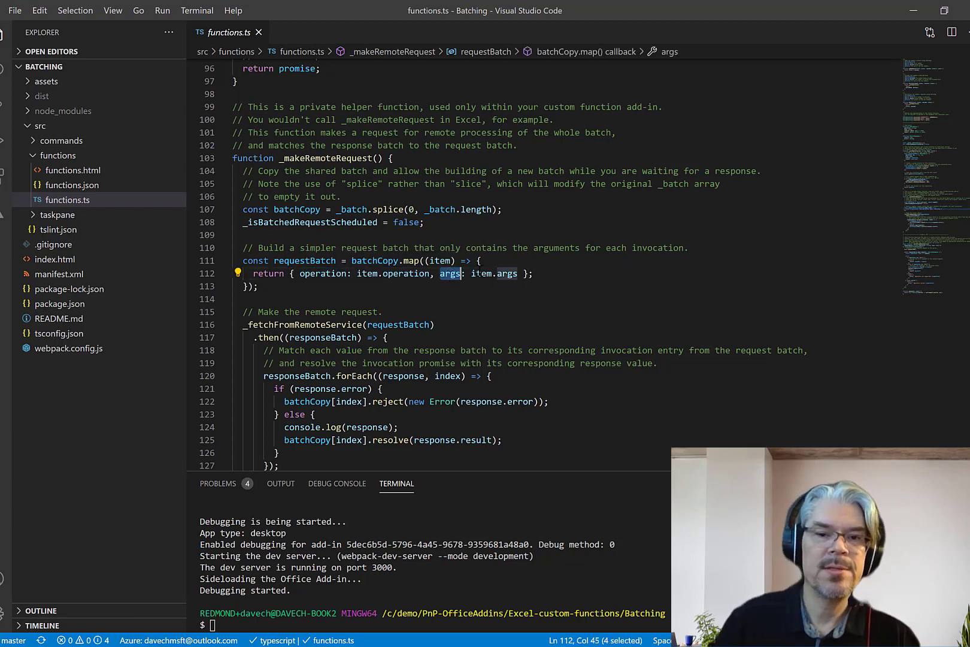
mouse_move(507, 274)
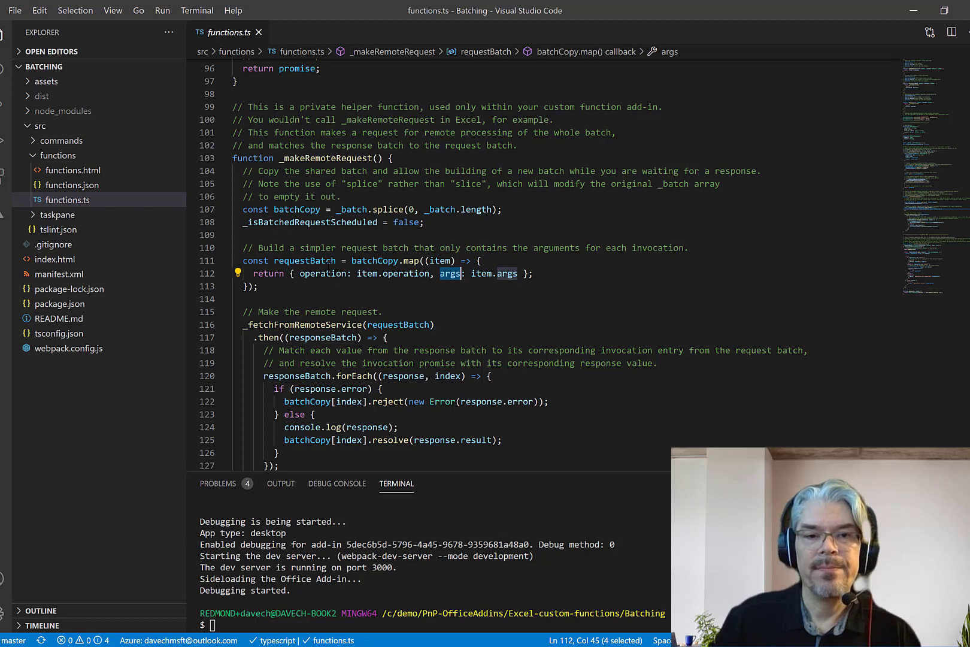
double_click(304, 260)
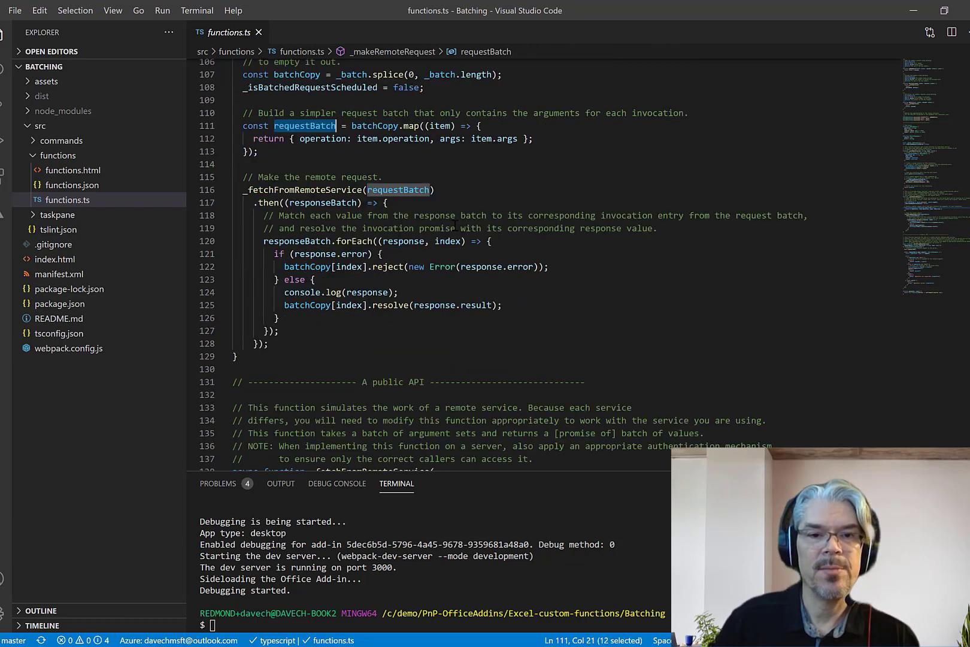
double_click(301, 190)
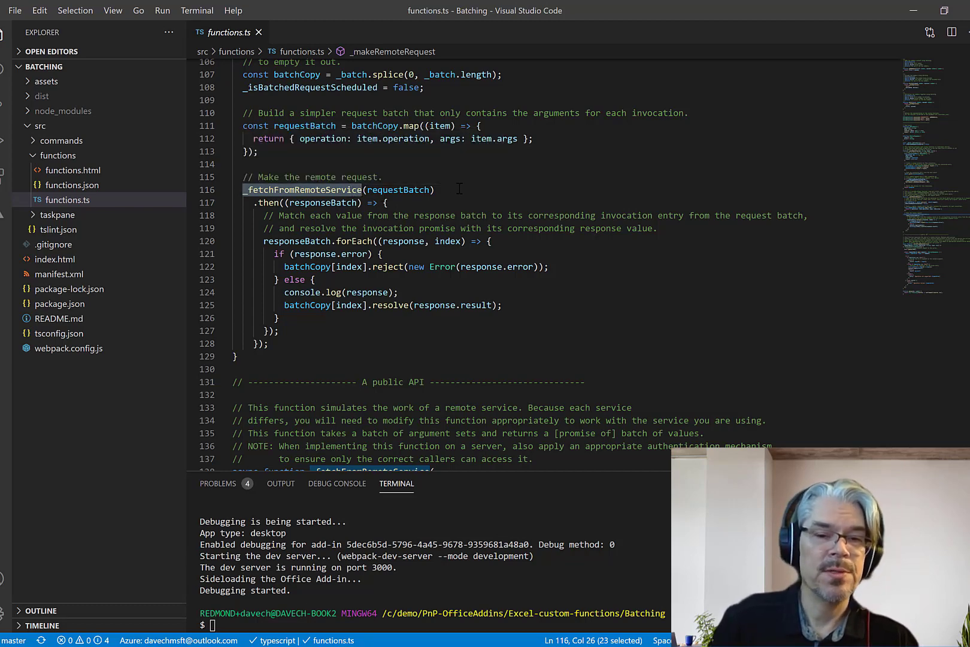
mouse_move(305, 126)
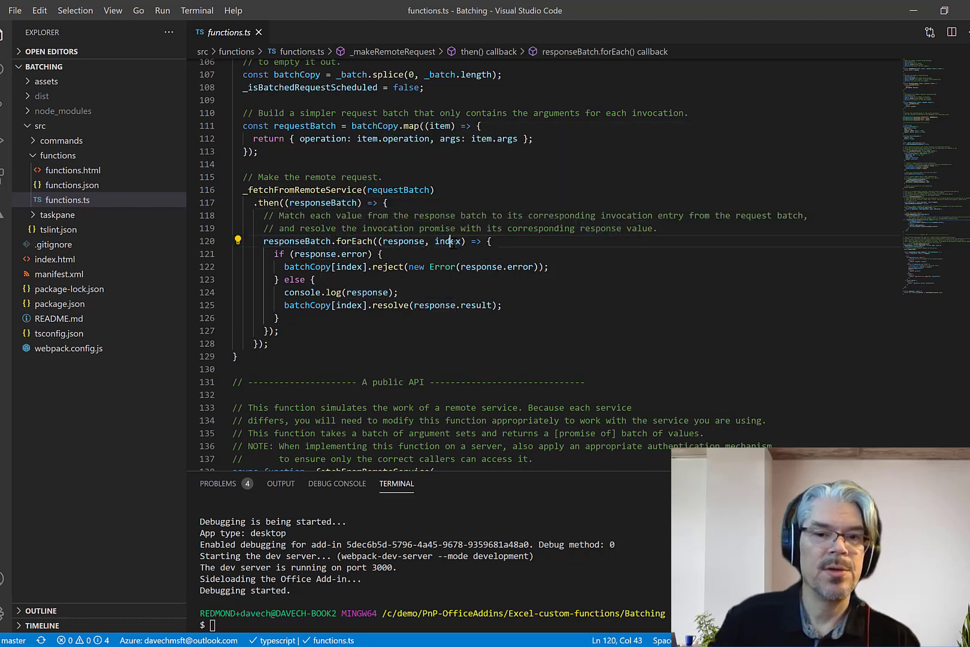
Step: Highlight index and the reject call in the response loop, then the _fetchFromRemoteService definition
double_click(447, 241)
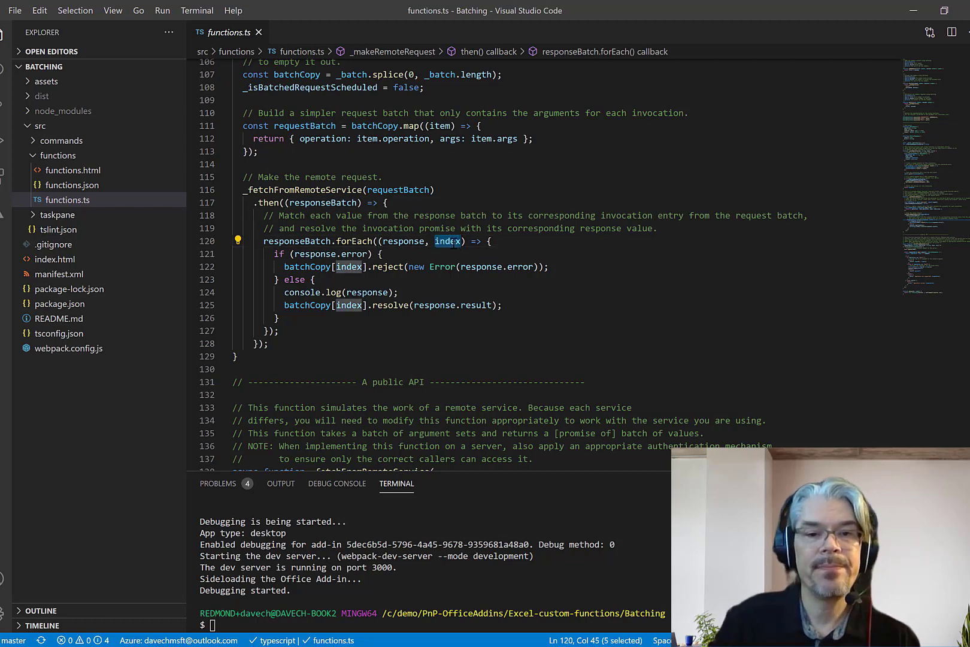
double_click(353, 254)
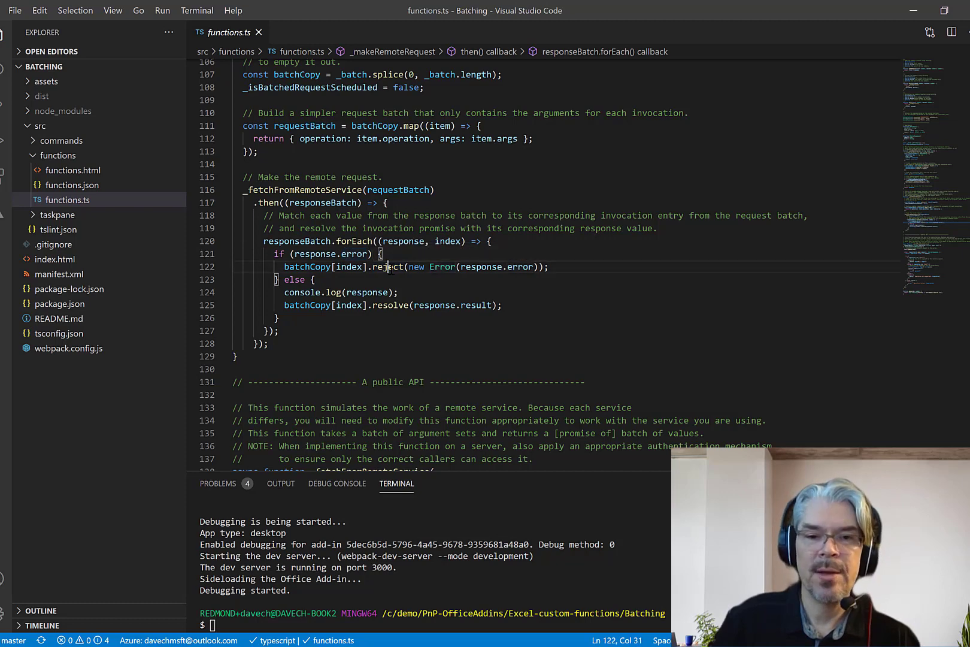
double_click(386, 268)
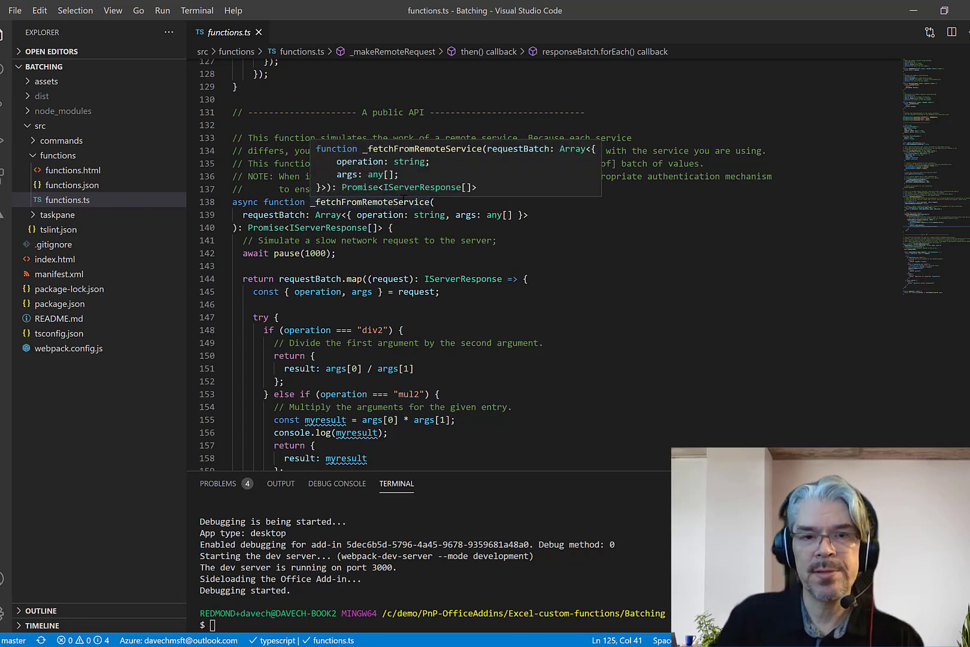
double_click(370, 201)
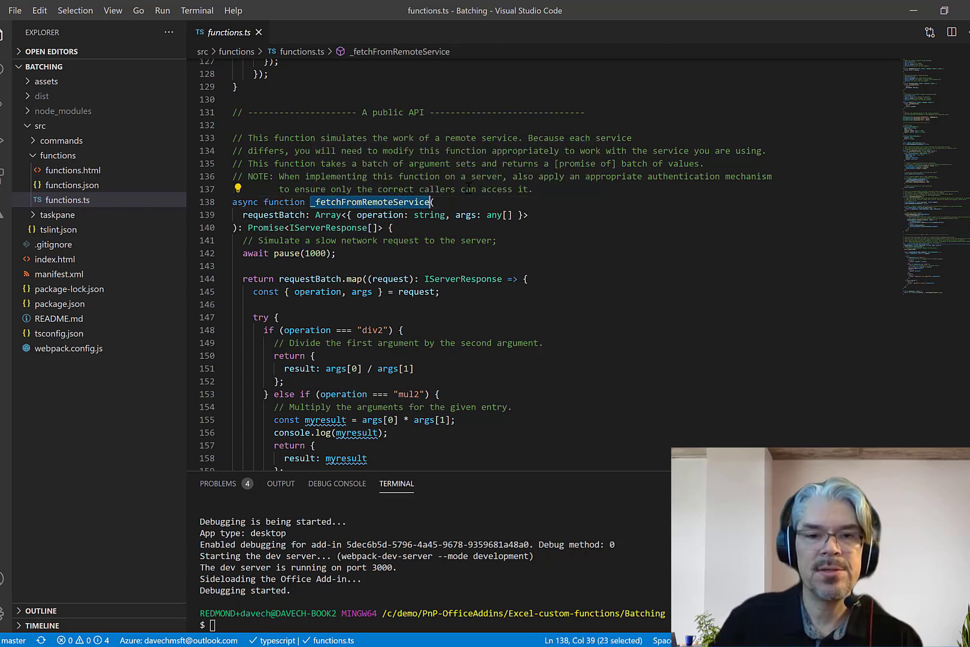
scroll("down", 3)
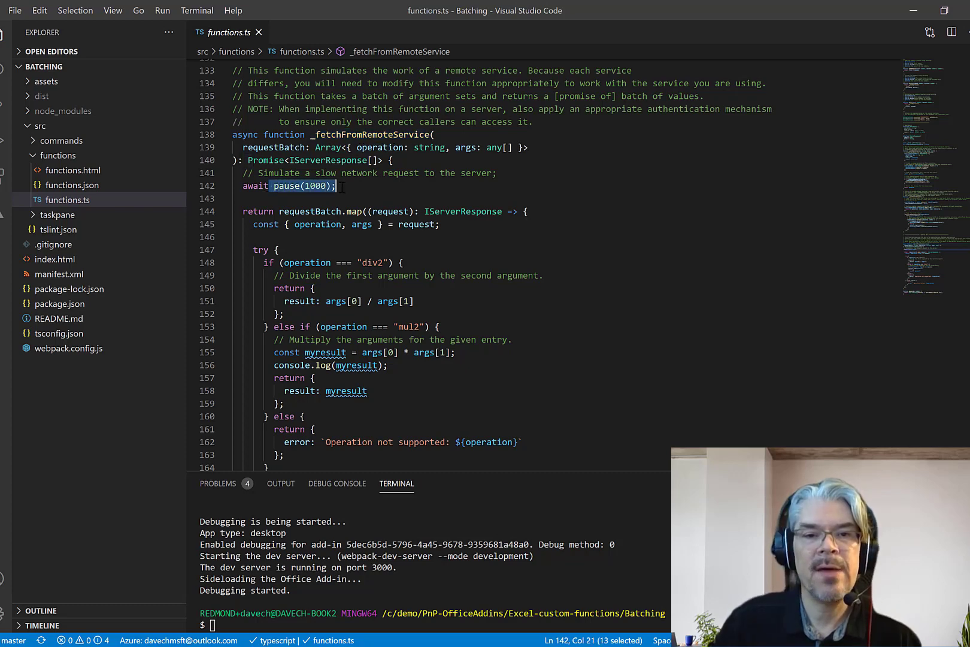
mouse_move(365, 189)
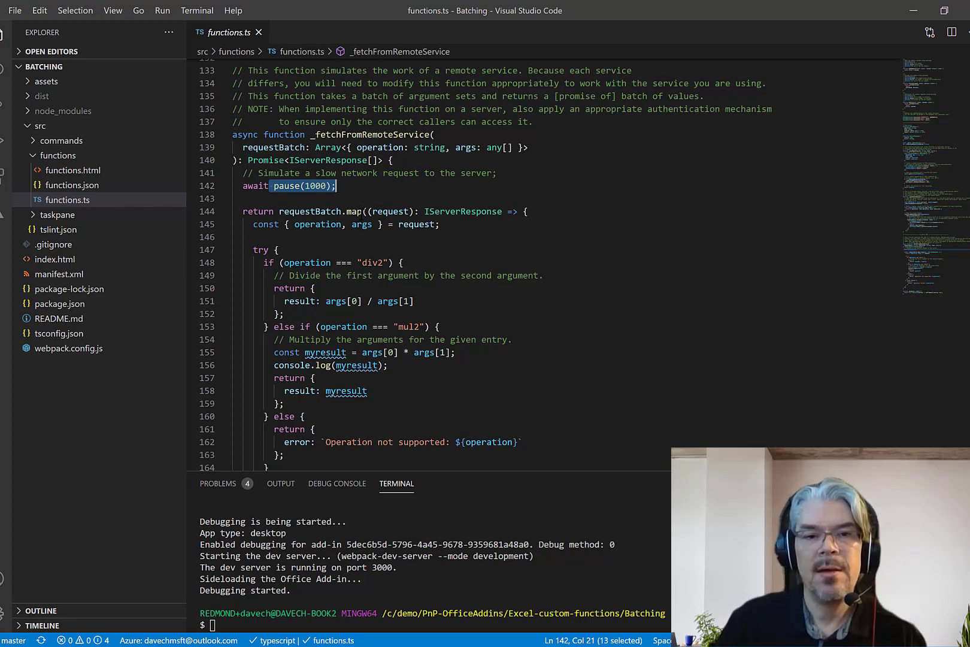
double_click(354, 211)
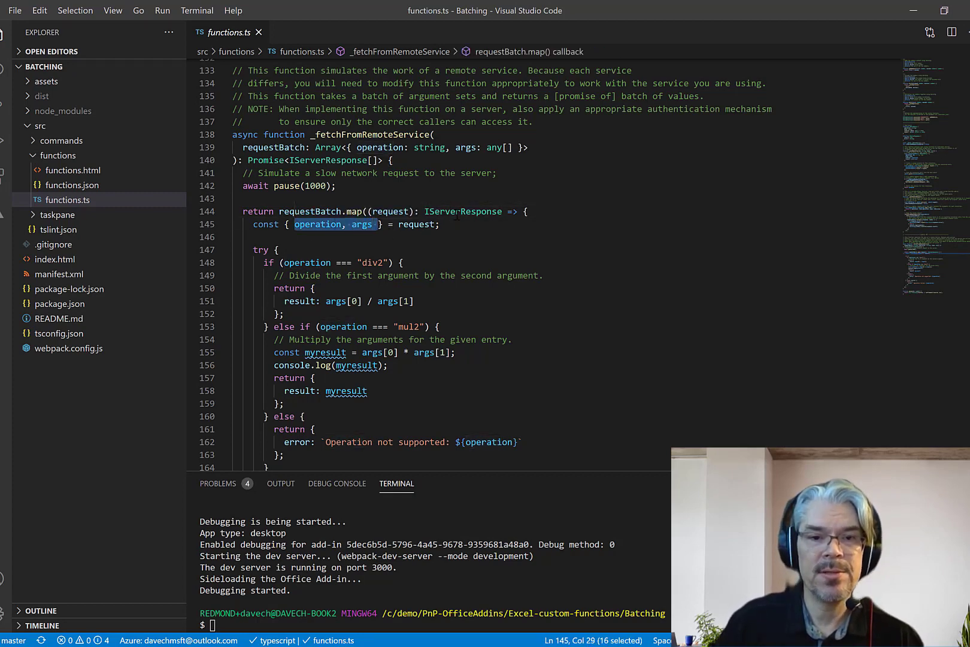
Step: At the end of functions.ts, mark the operation branches and the 'Operation not supported' error message
scroll("down", 3)
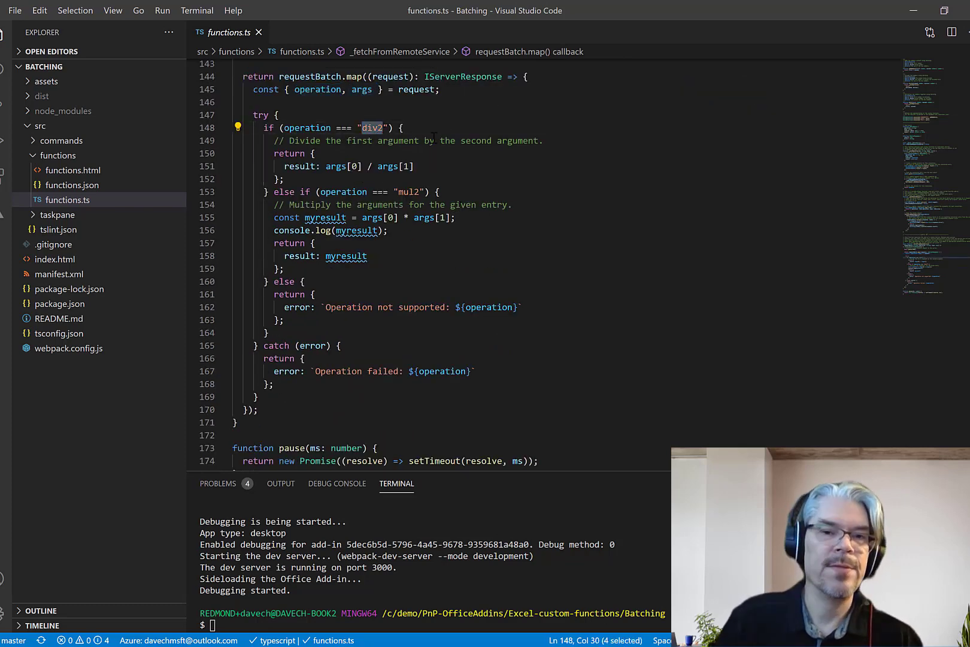
left_click_drag(322, 166, 414, 165)
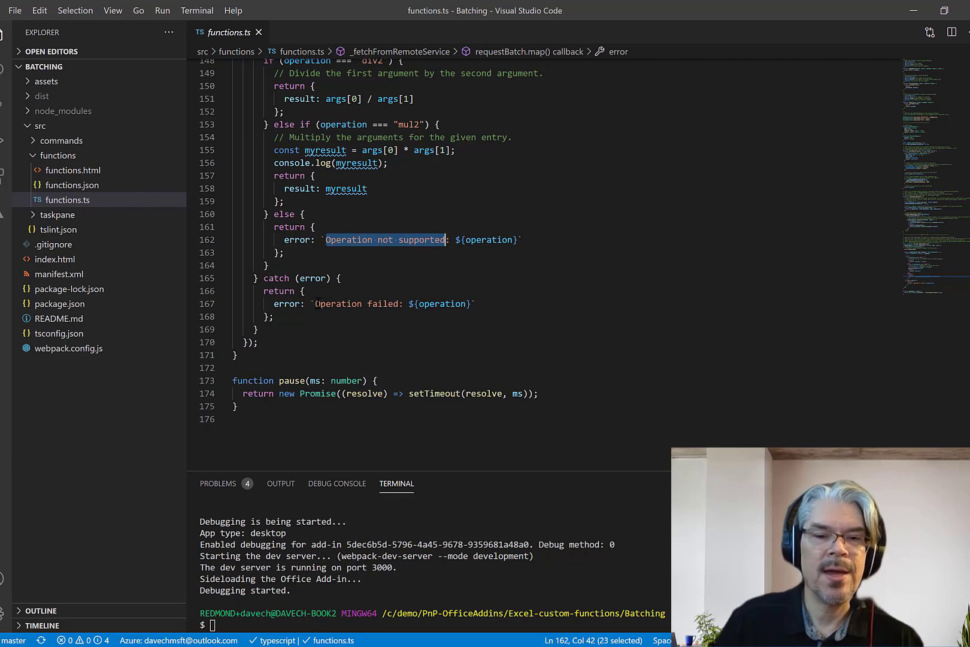
double_click(337, 304)
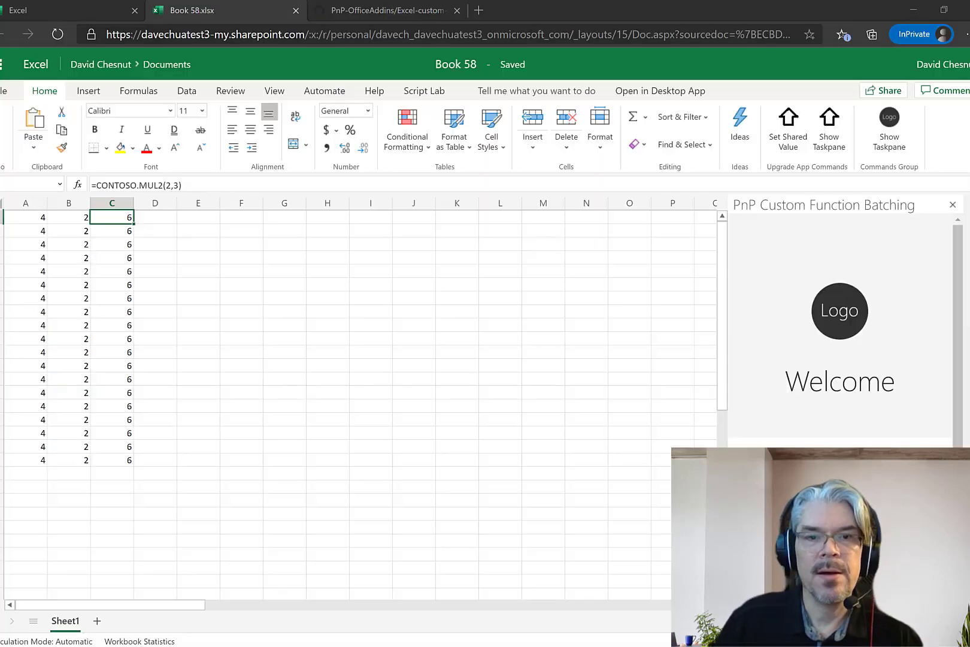
Step: Switch to the GitHub PnP-OfficeAddins Batching sample page
left_click(383, 10)
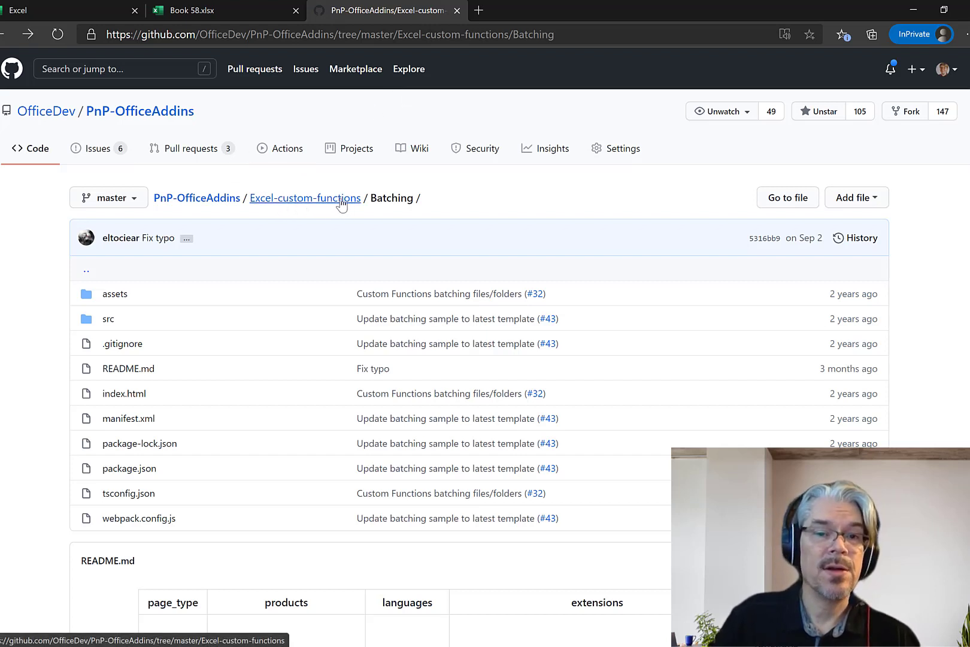
mouse_move(462, 207)
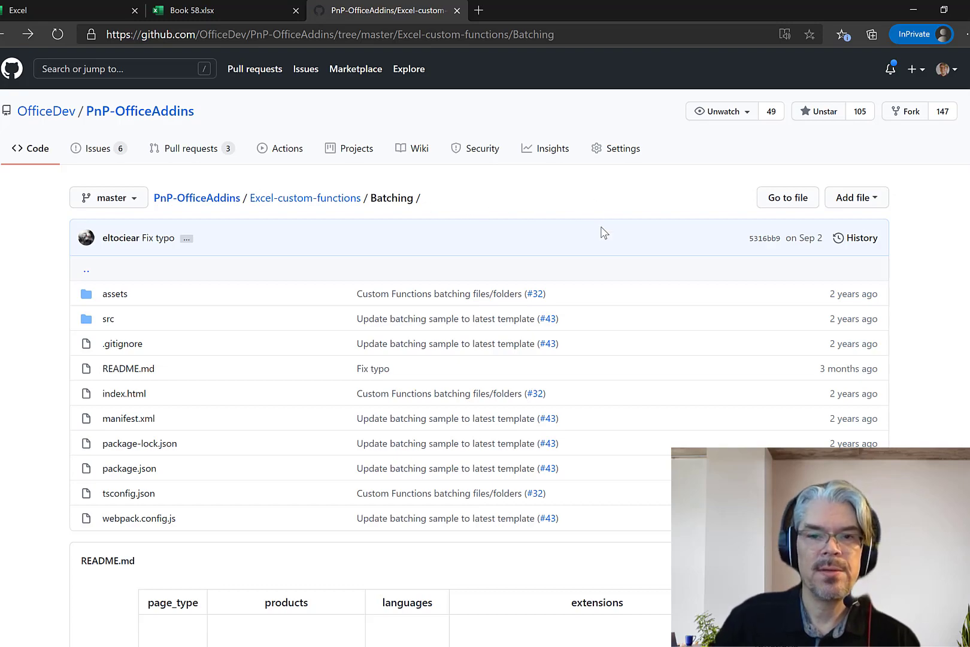
scroll("down", 3)
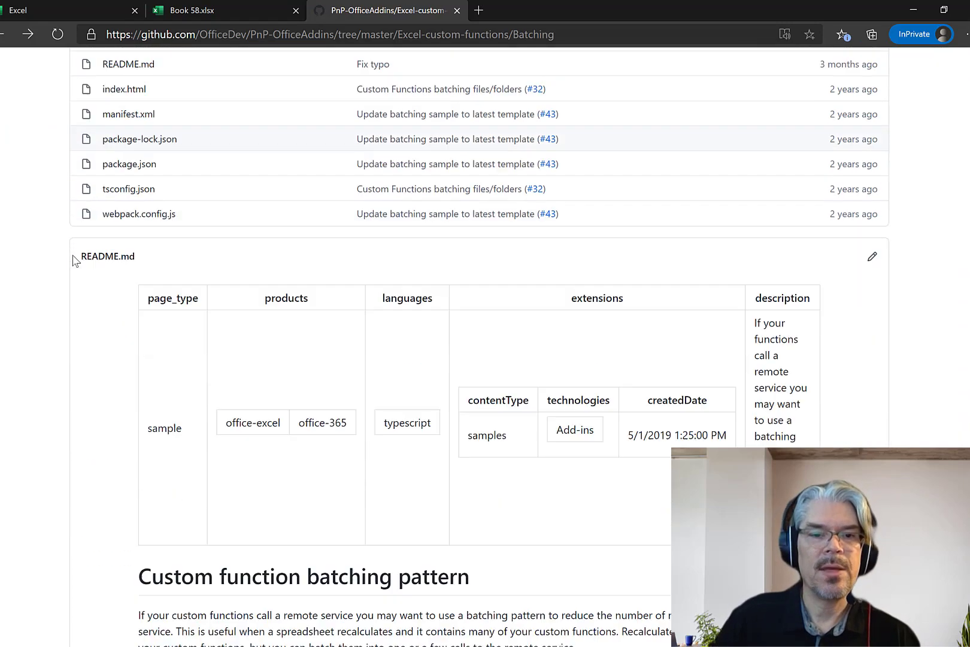
scroll("down", 3)
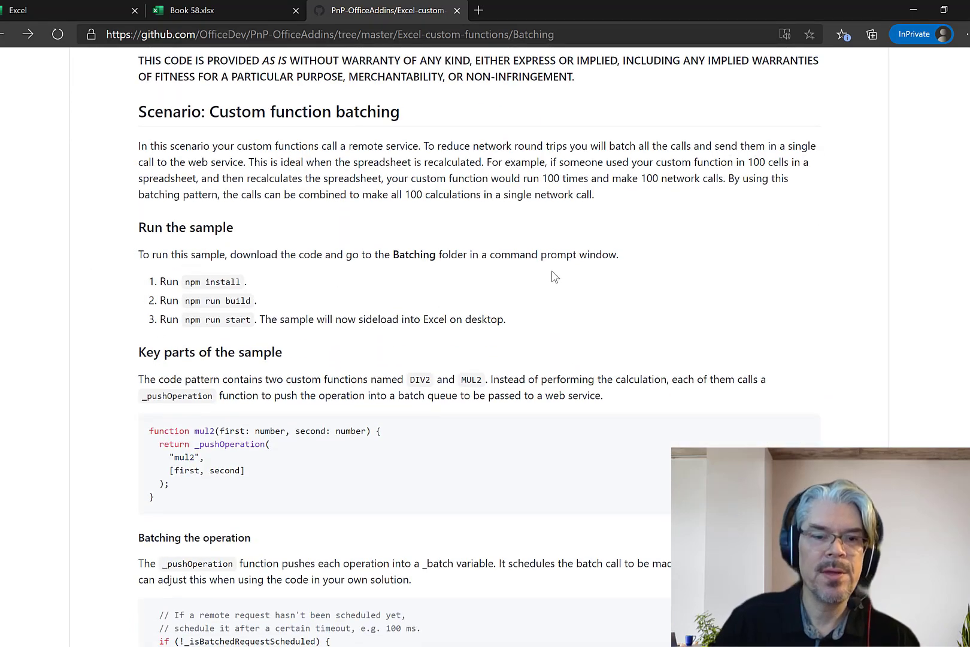
scroll("down", 3)
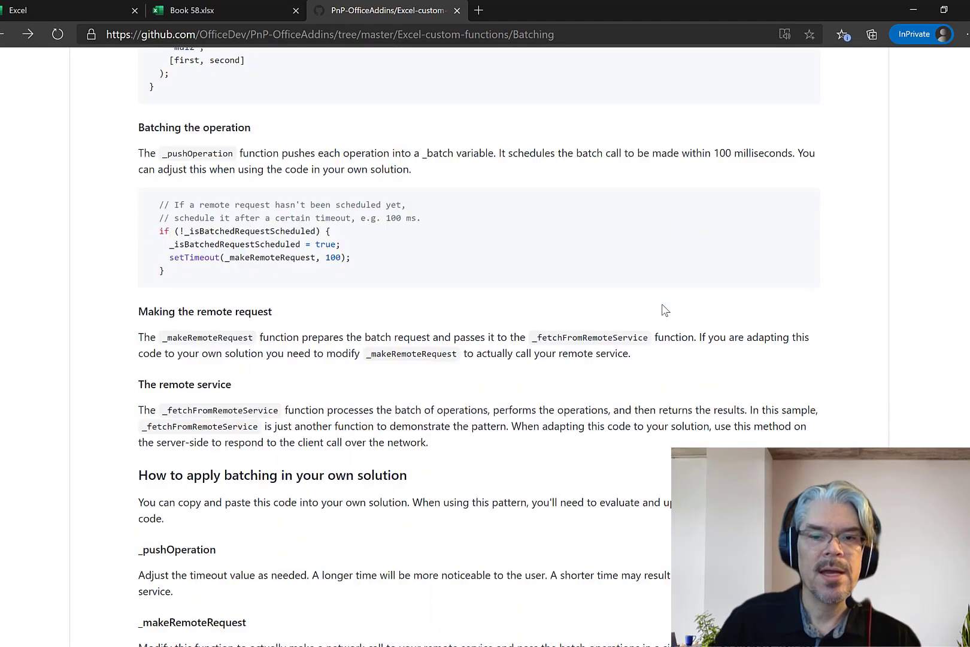
scroll("down", 3)
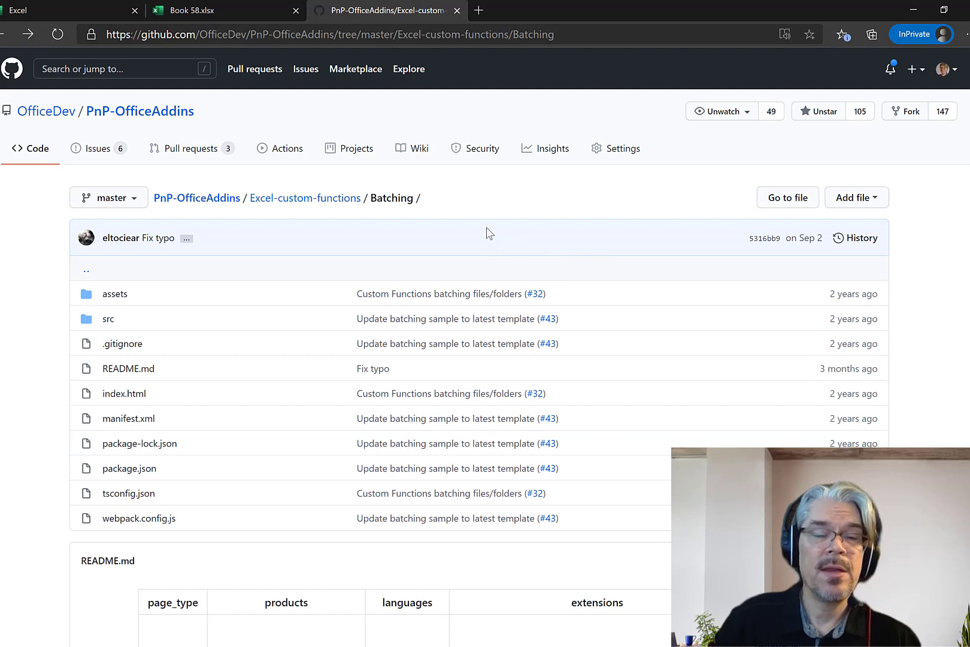
mouse_move(566, 241)
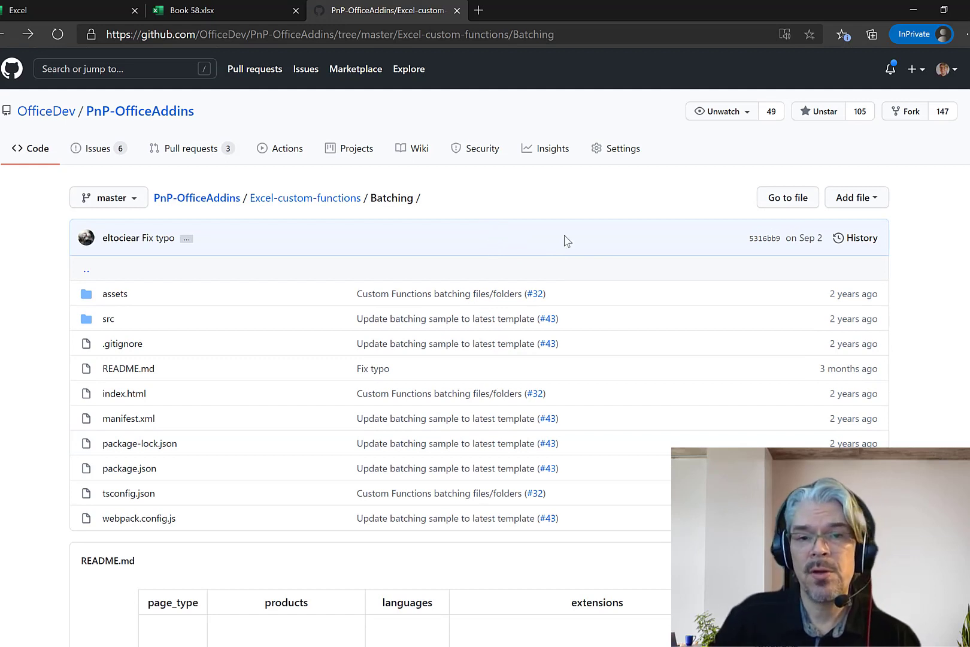
mouse_move(574, 239)
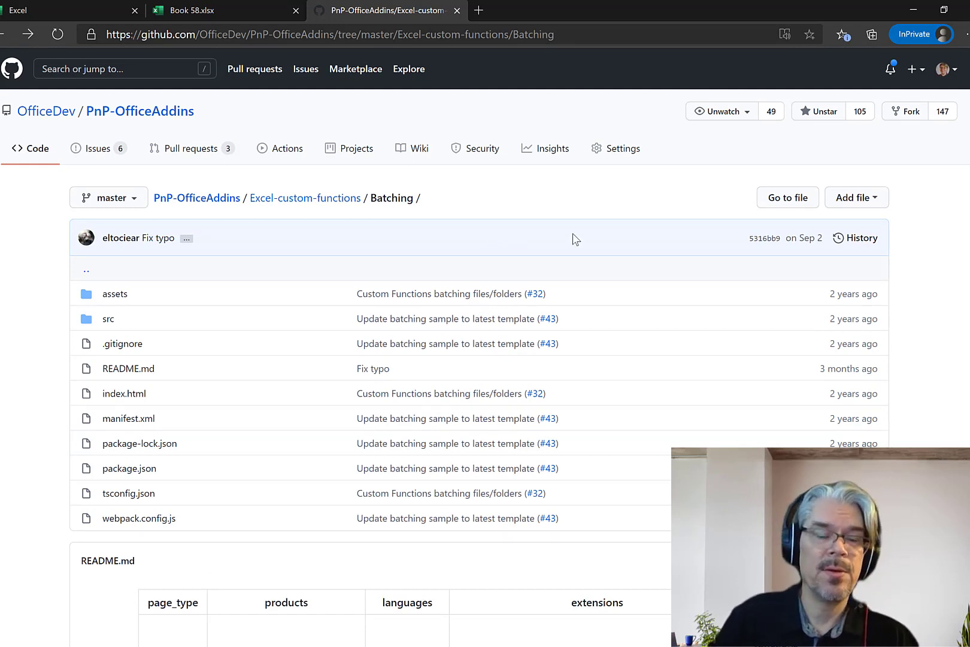